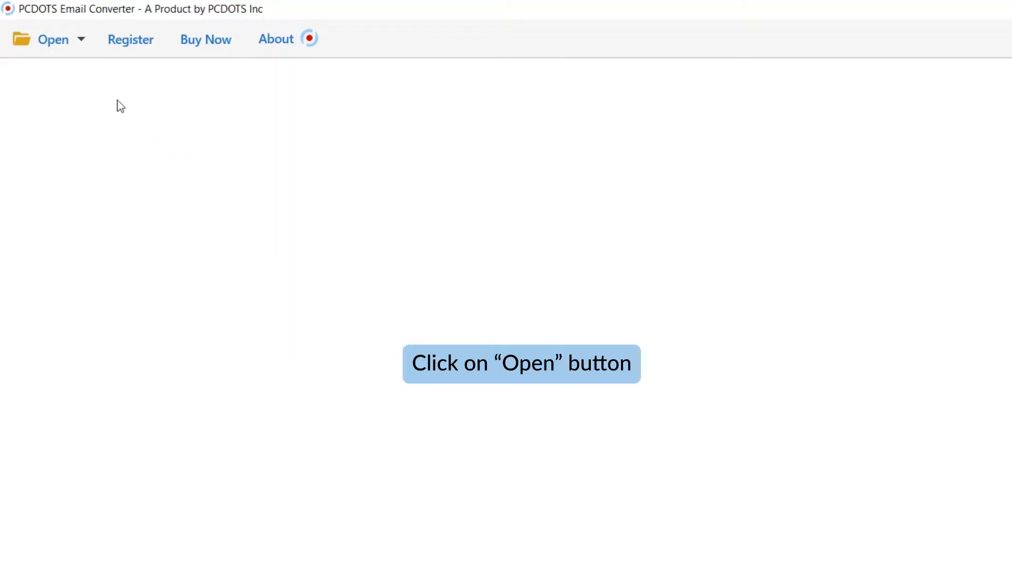
# Load the configured Thunderbird account from the Open menu so its folder tree appears
pyautogui.click(53, 39)
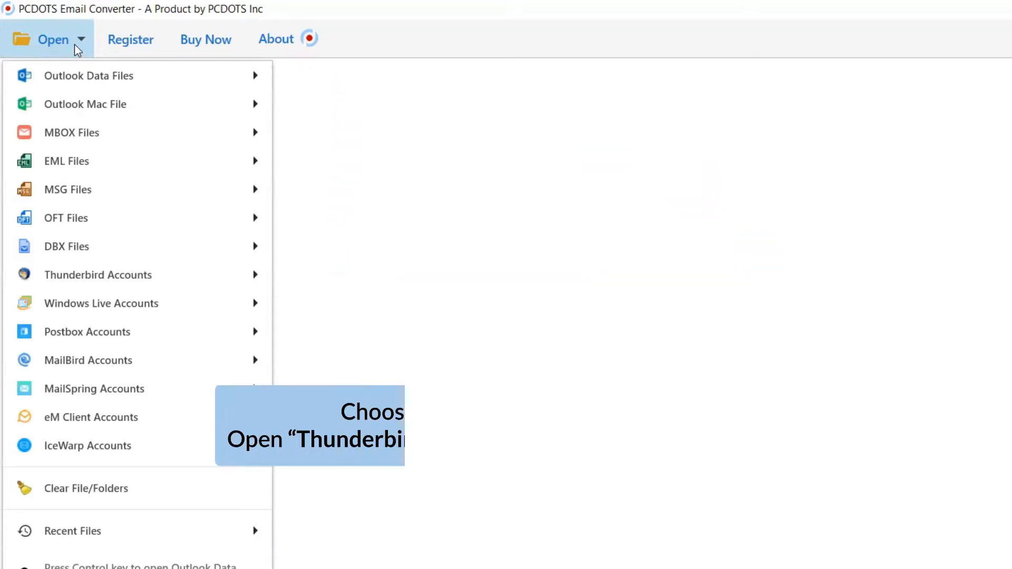
pyautogui.moveTo(133, 265)
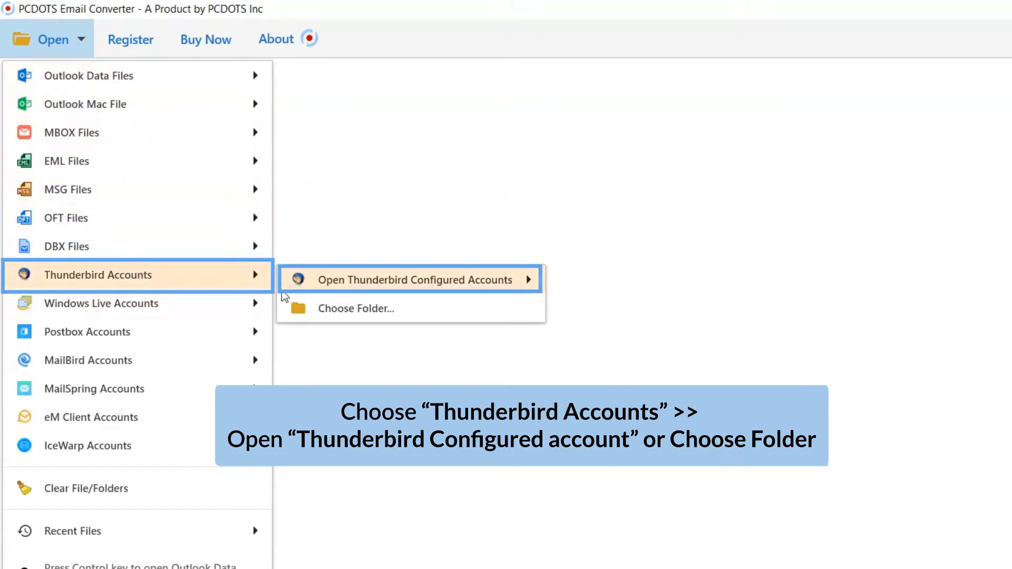
pyautogui.moveTo(373, 317)
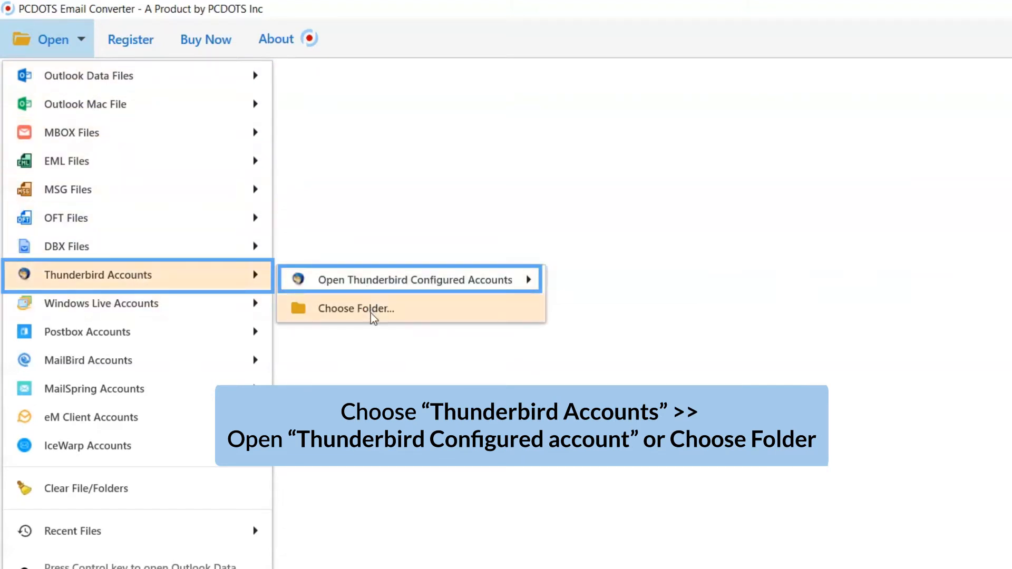
pyautogui.moveTo(372, 295)
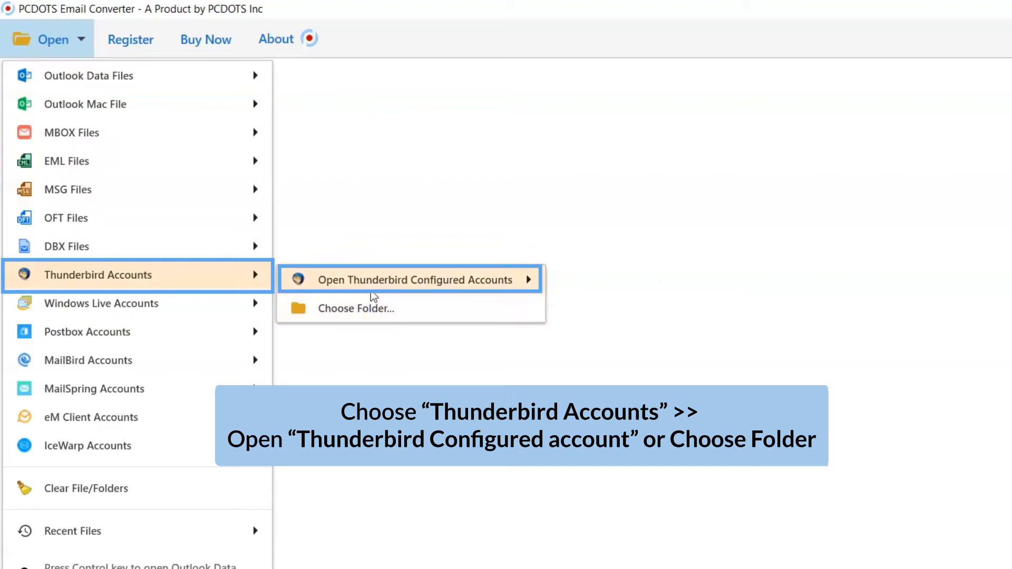
pyautogui.moveTo(418, 280)
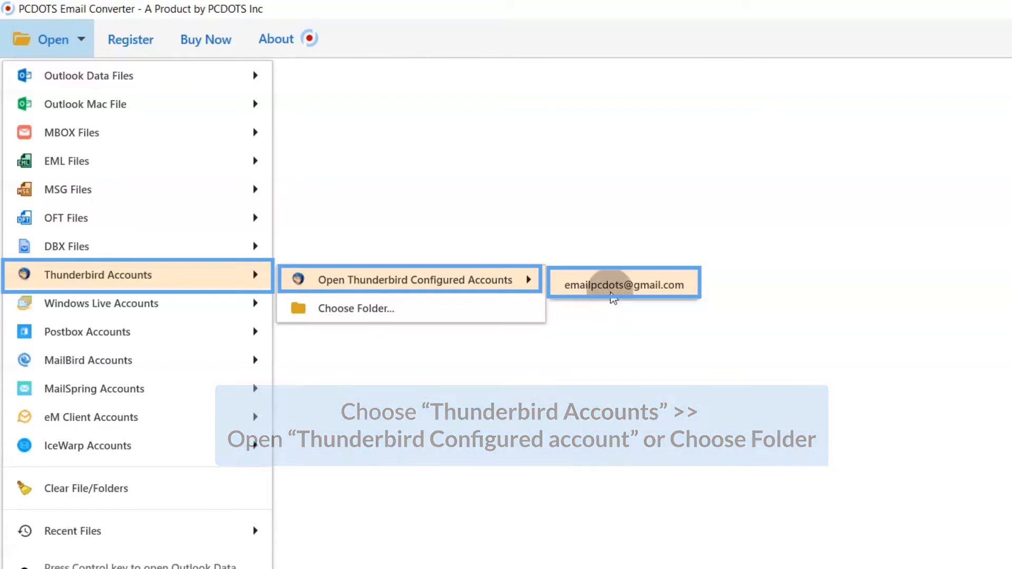
pyautogui.click(622, 283)
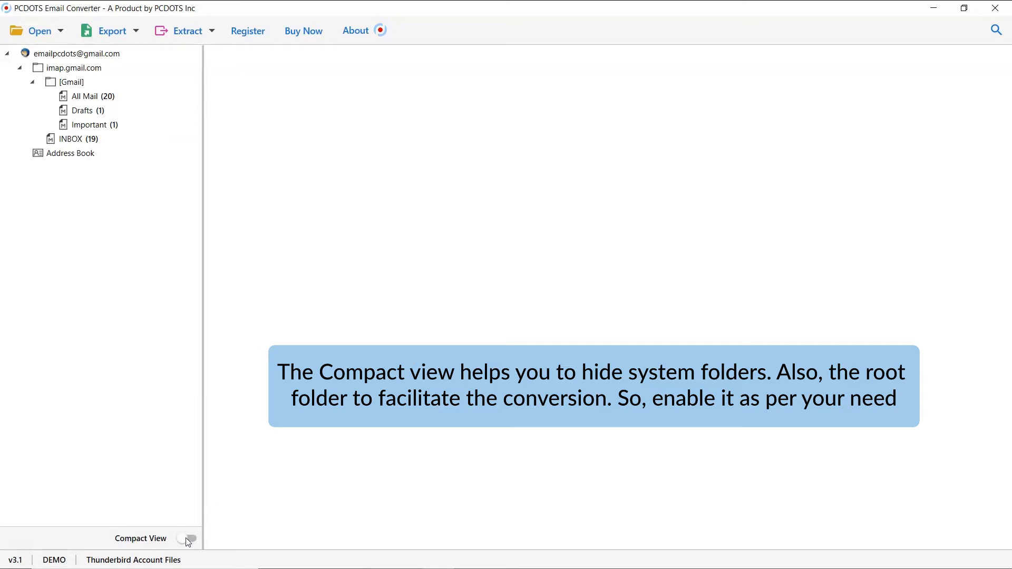
pyautogui.click(188, 539)
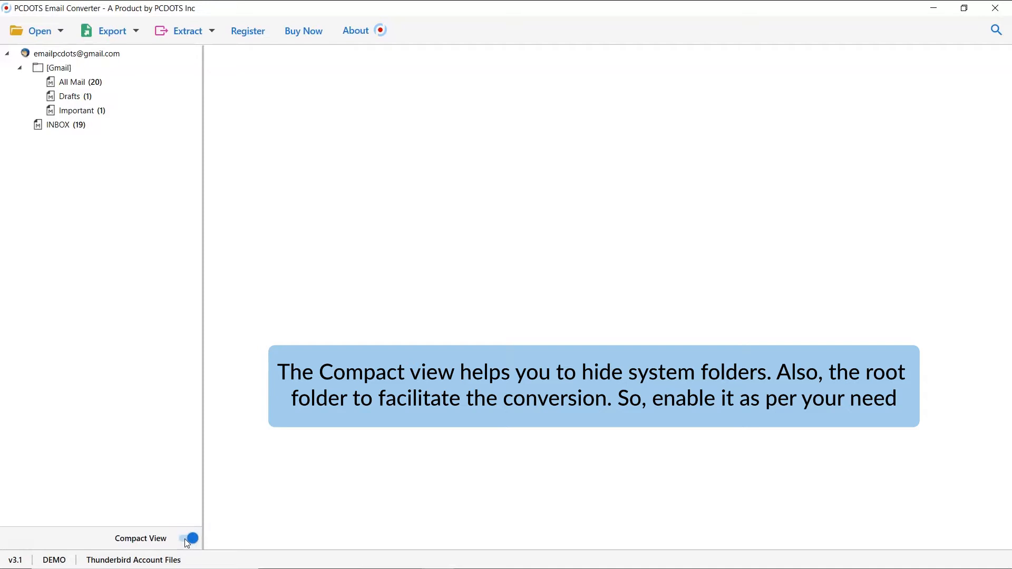
pyautogui.click(189, 539)
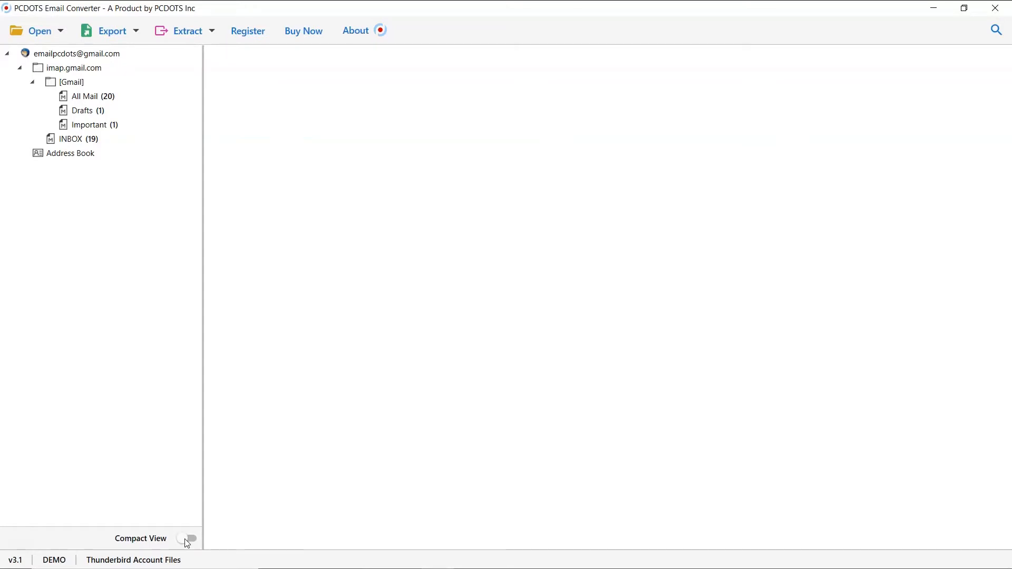
# Select the forwarded setup reminder email in All Mail to preview its content
pyautogui.click(88, 96)
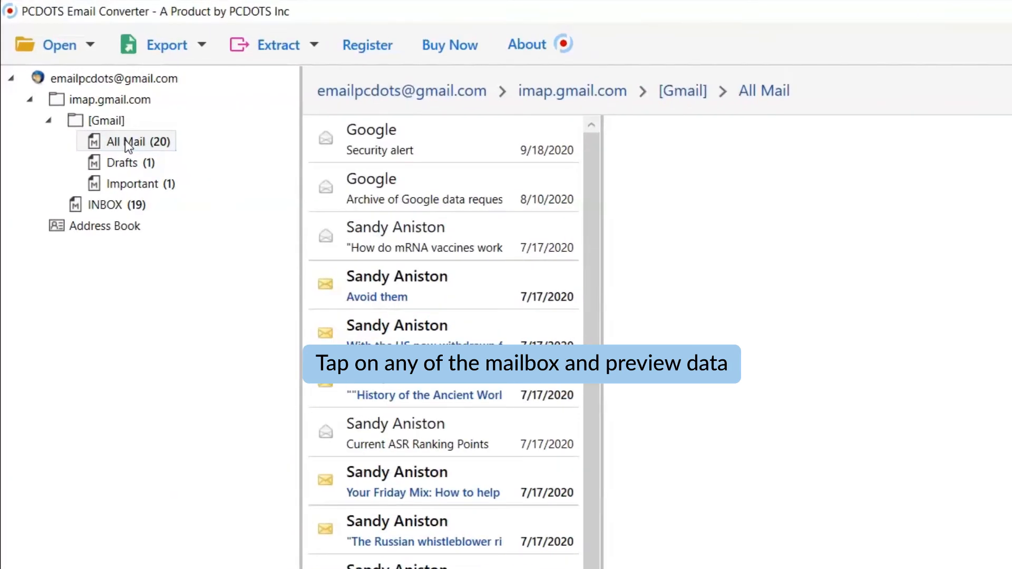
pyautogui.click(122, 163)
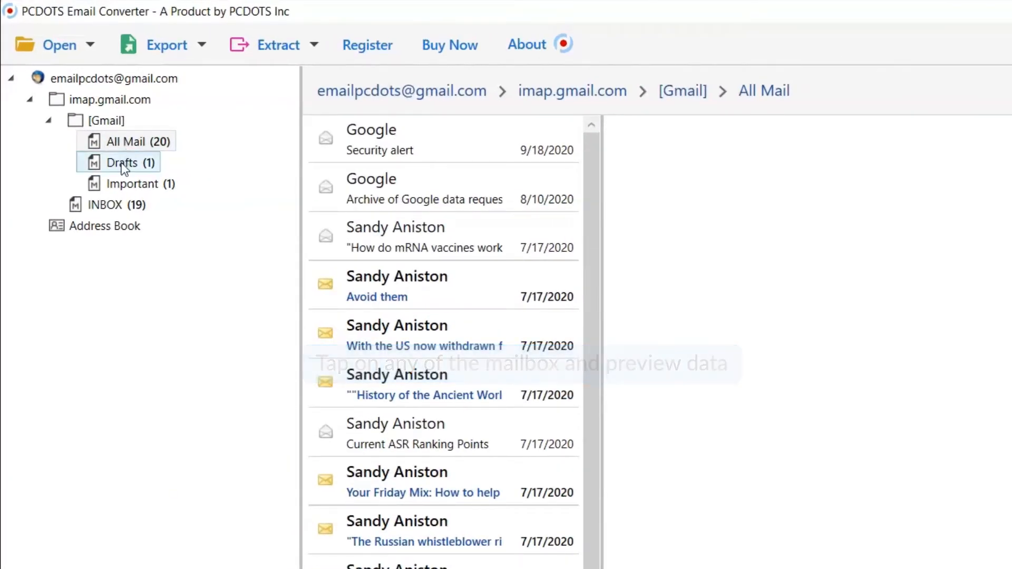
pyautogui.click(122, 162)
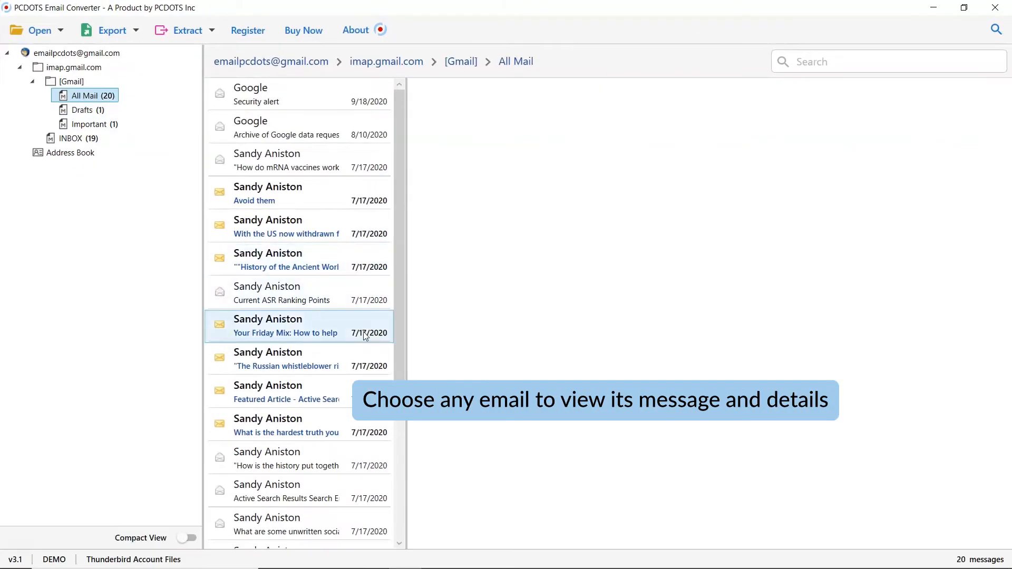
pyautogui.scroll(-3)
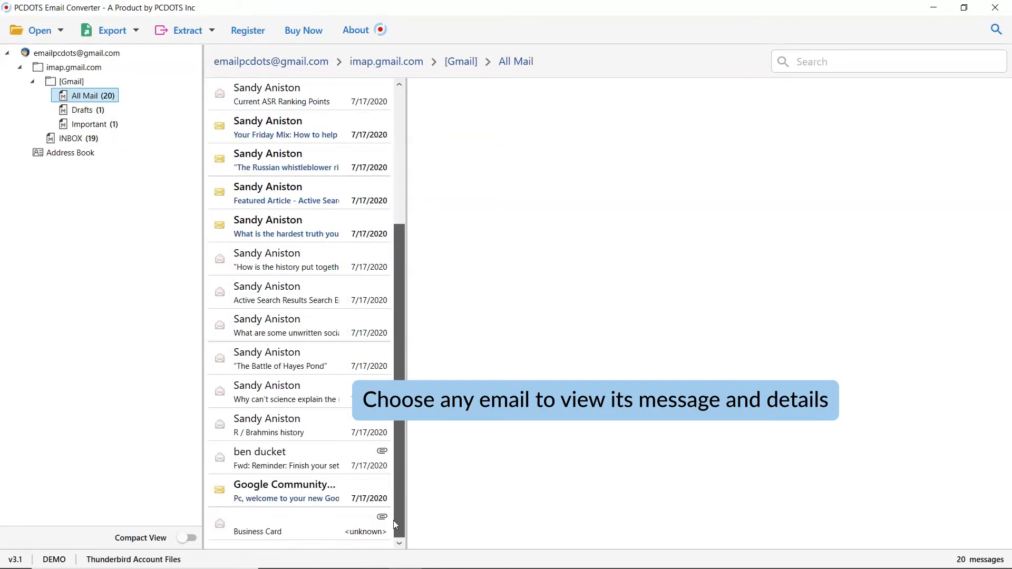
pyautogui.click(284, 459)
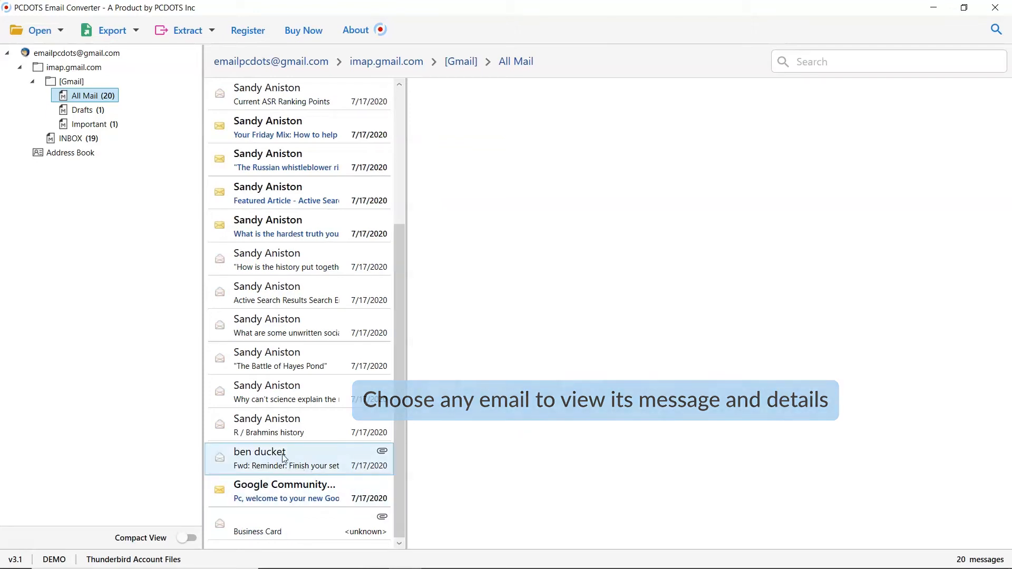
pyautogui.click(287, 459)
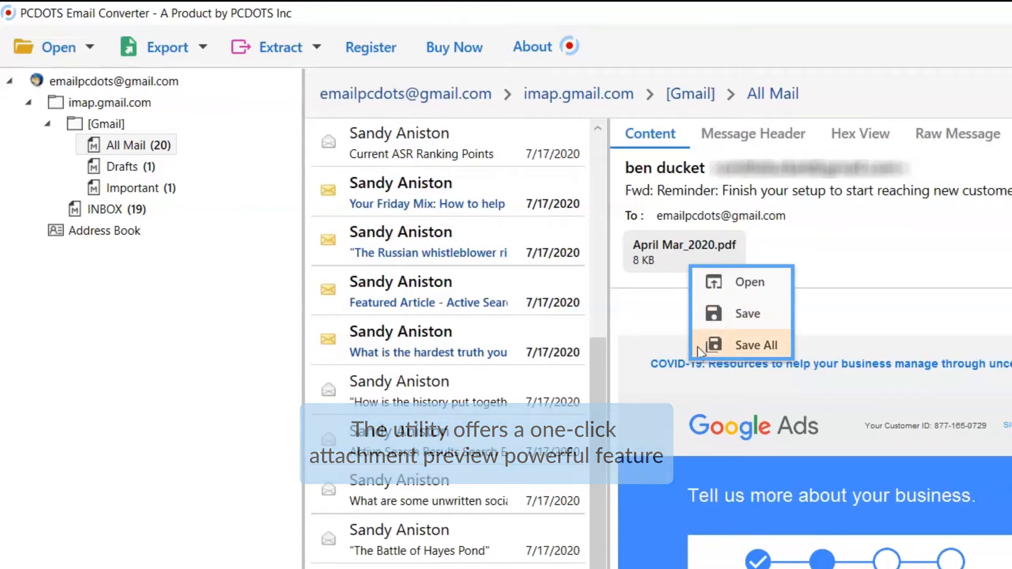
pyautogui.moveTo(701, 329)
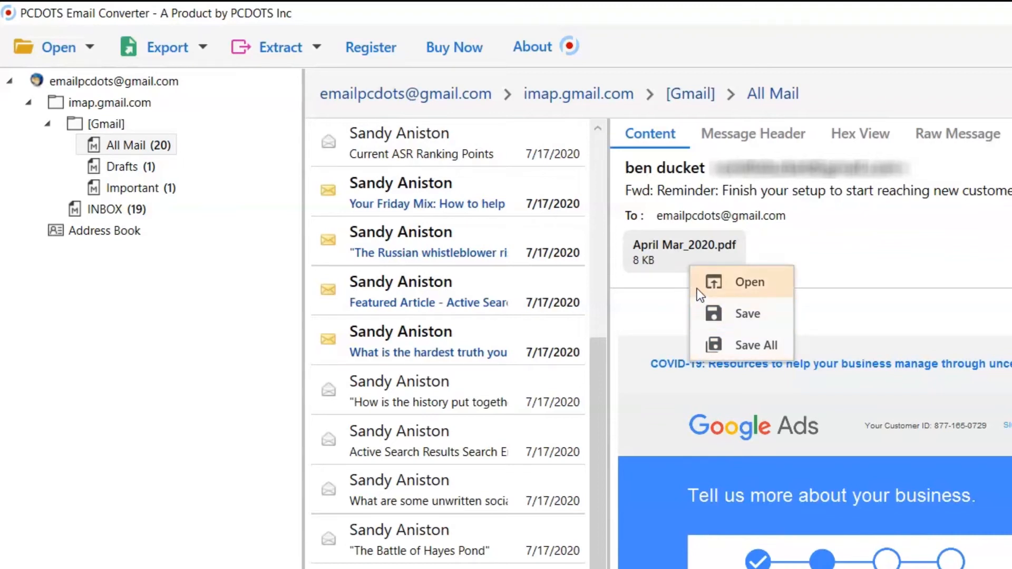
# Bring up the Open/Save options for the email's attached PDF
pyautogui.click(700, 294)
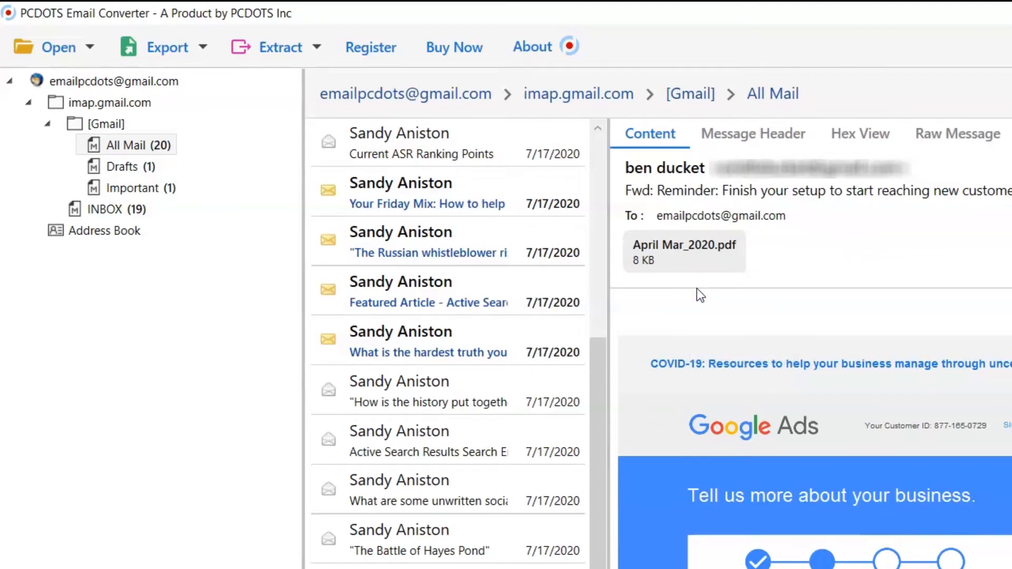
pyautogui.click(426, 243)
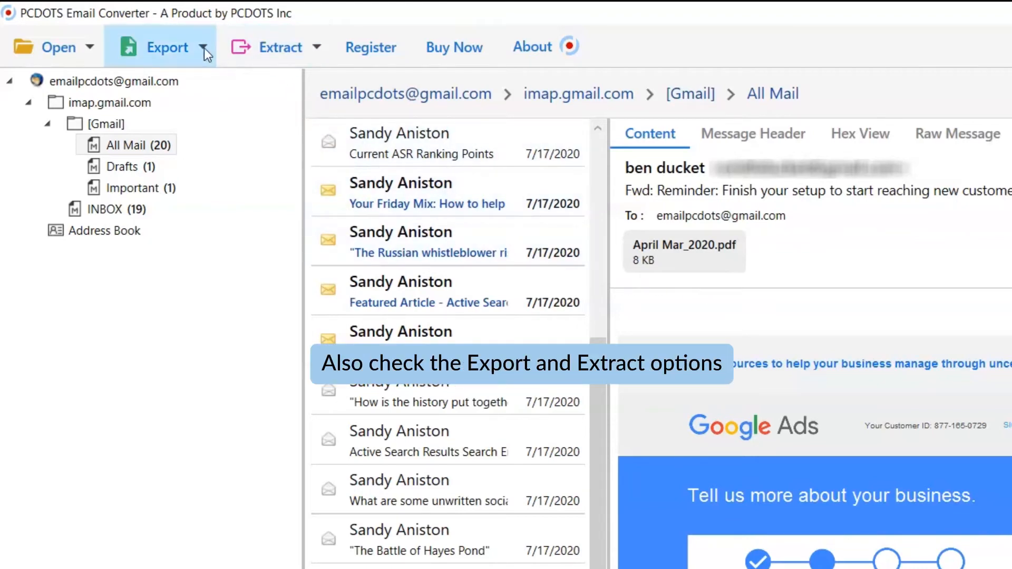
# Review the Export menu, then choose Extract > Attachments to show the extraction setup
pyautogui.click(168, 46)
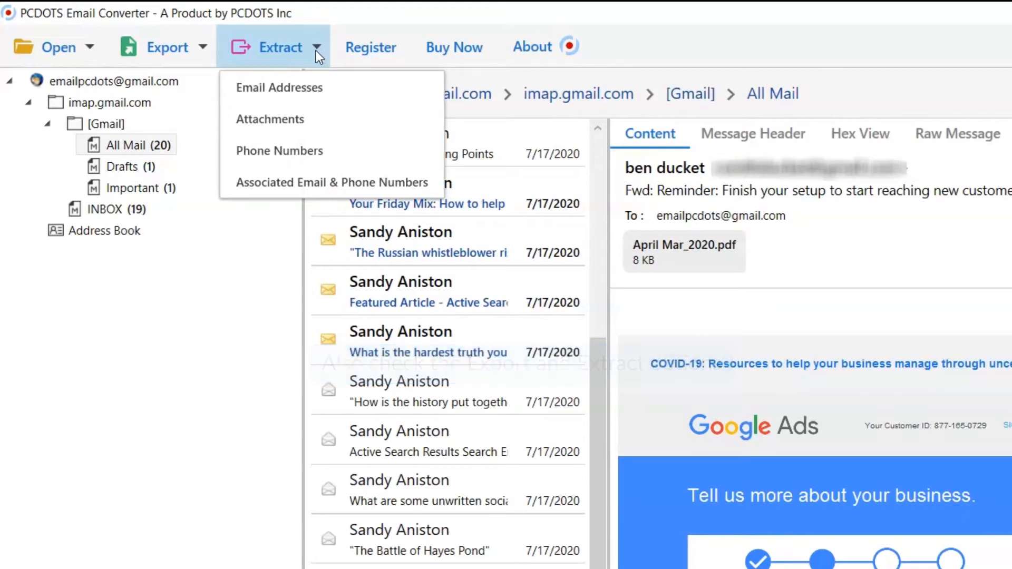
pyautogui.moveTo(270, 119)
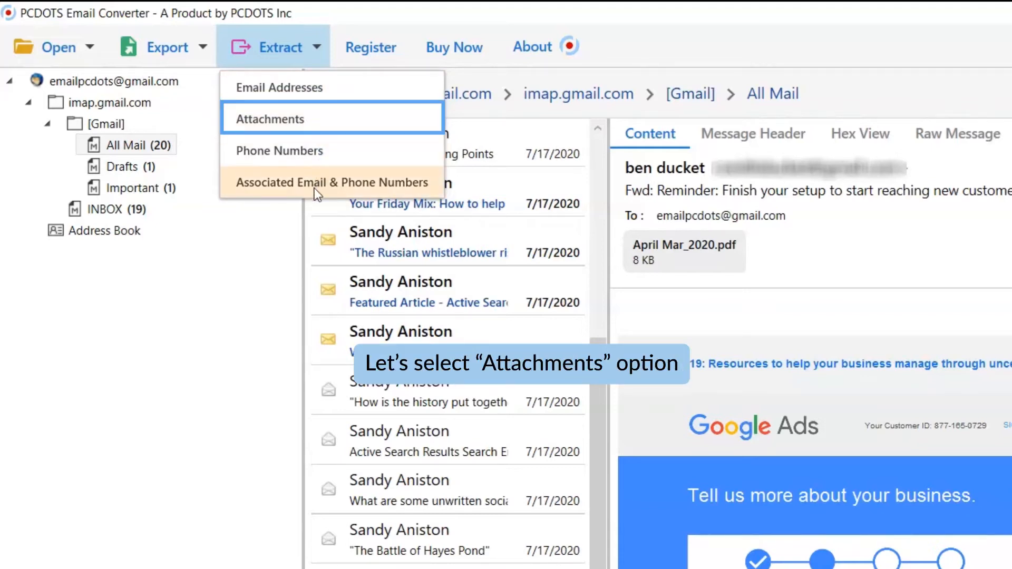
pyautogui.moveTo(319, 125)
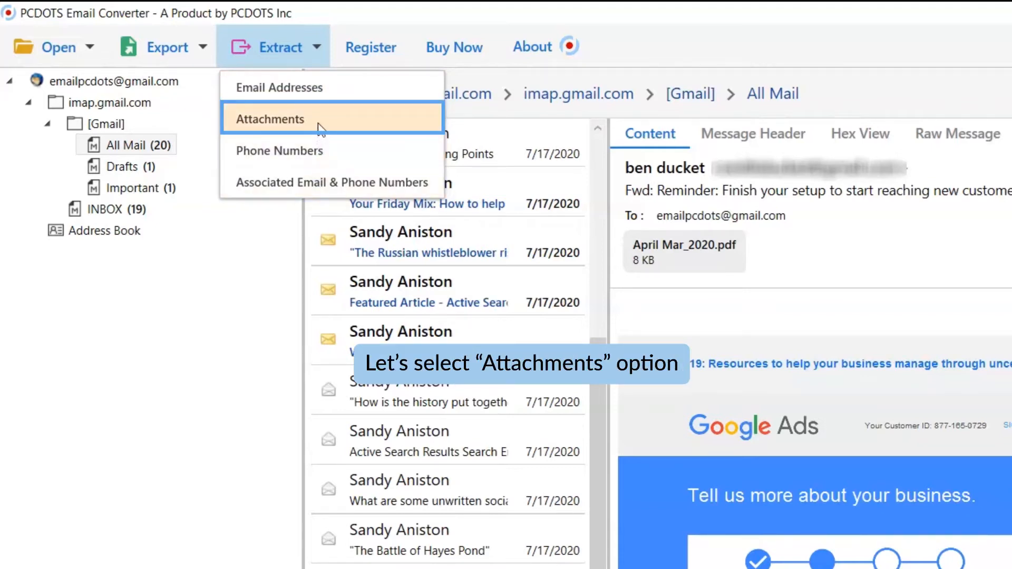
pyautogui.click(270, 119)
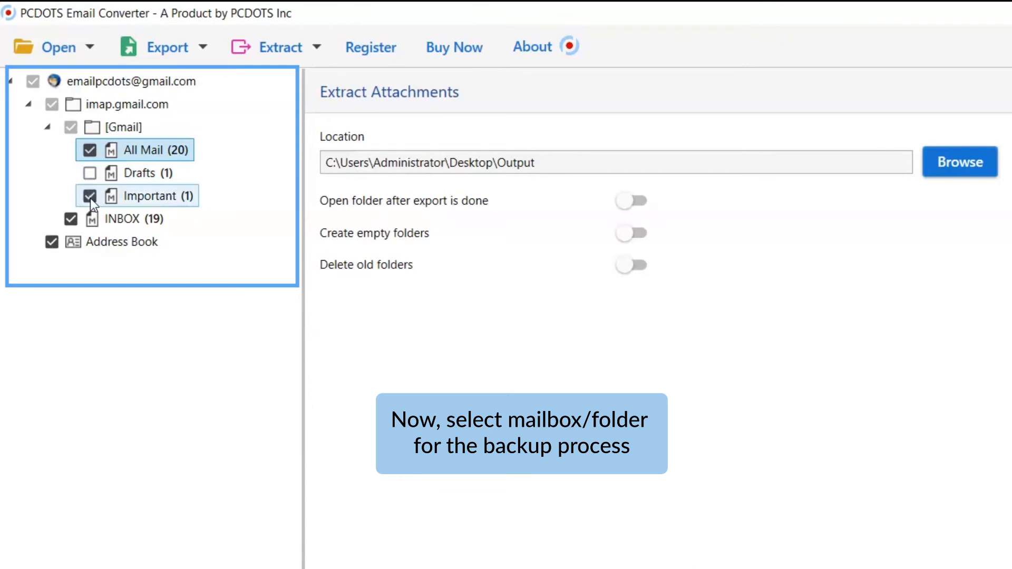
# Tick every account folder and confirm Desktop\Output as the attachment destination
pyautogui.click(89, 173)
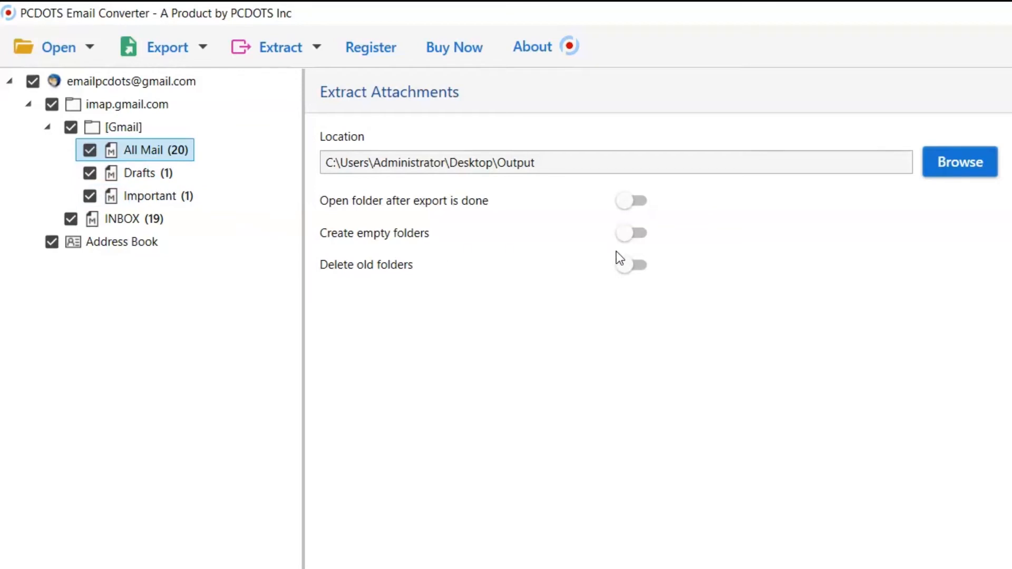
pyautogui.click(959, 163)
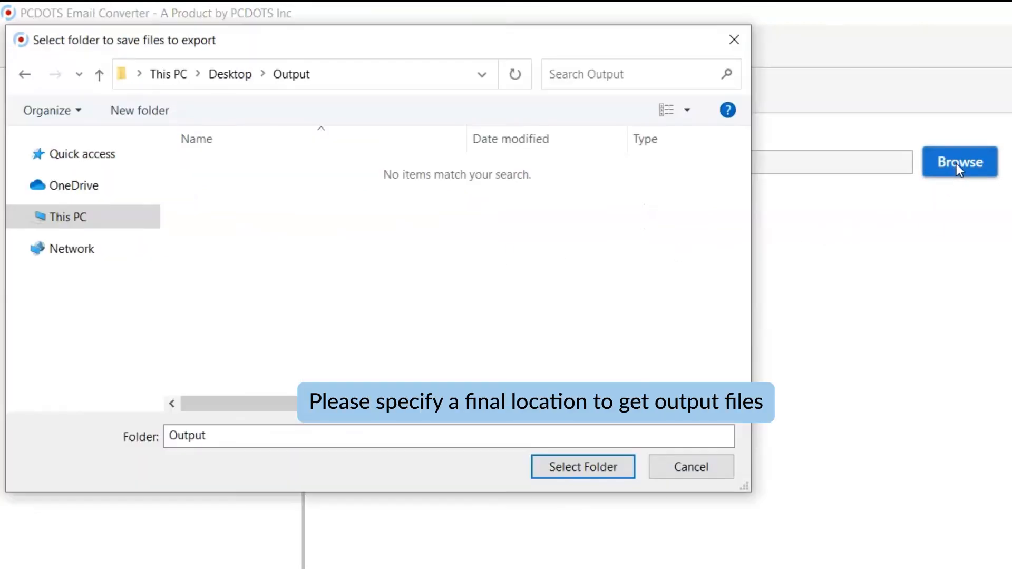
pyautogui.moveTo(668, 394)
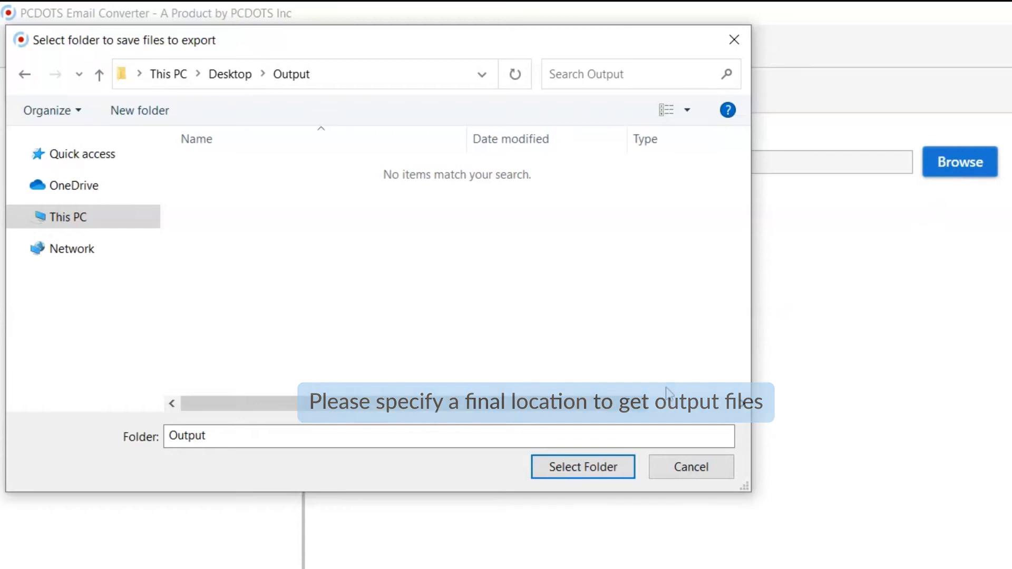
pyautogui.click(582, 467)
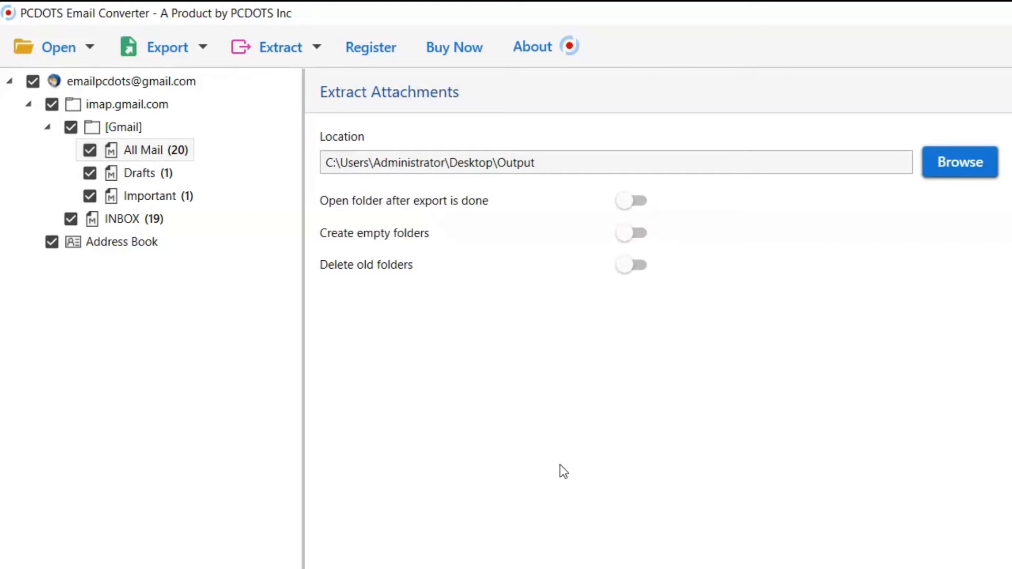
pyautogui.moveTo(565, 458)
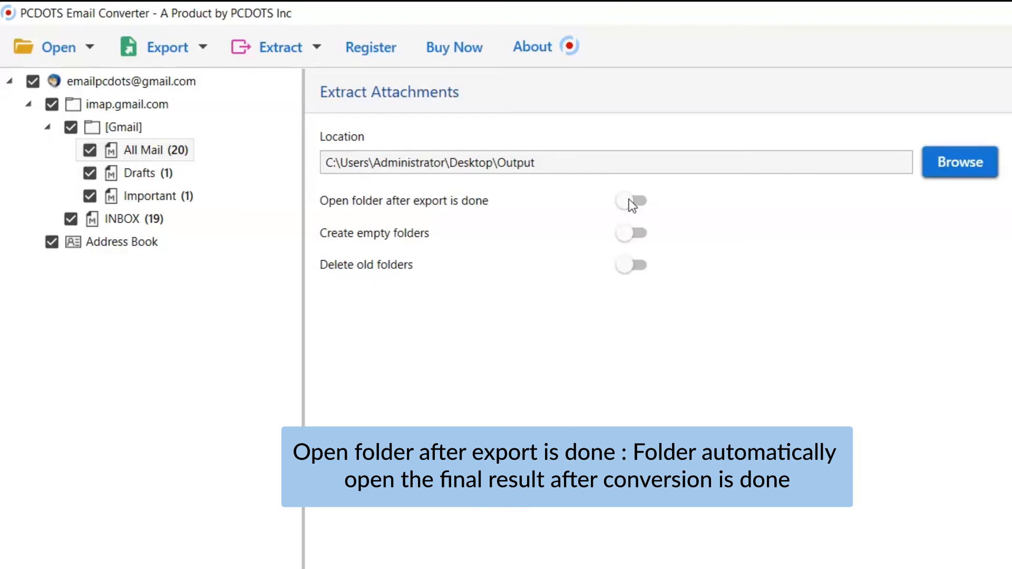
pyautogui.click(630, 200)
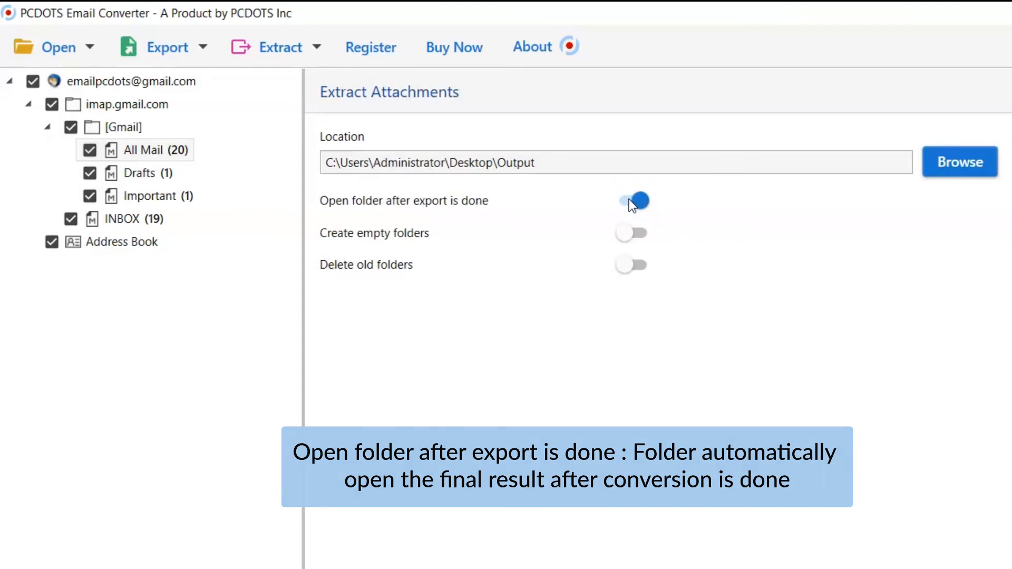
pyautogui.click(632, 200)
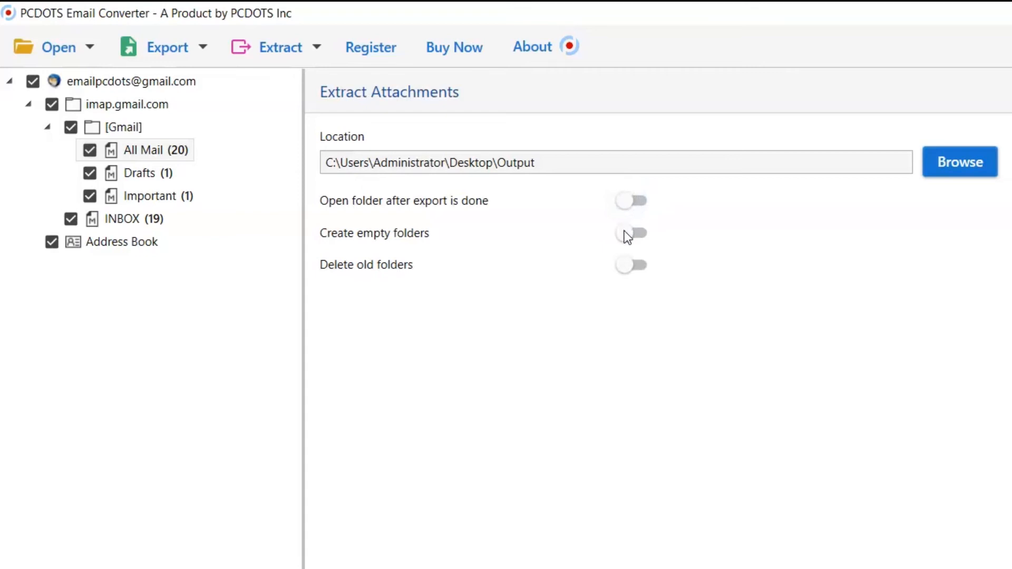
pyautogui.click(630, 233)
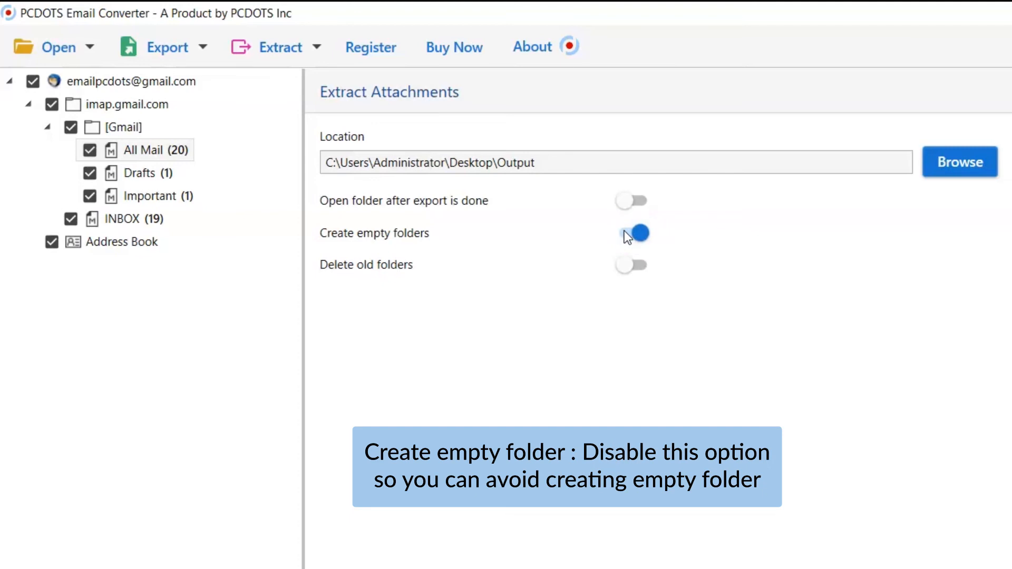
pyautogui.click(632, 233)
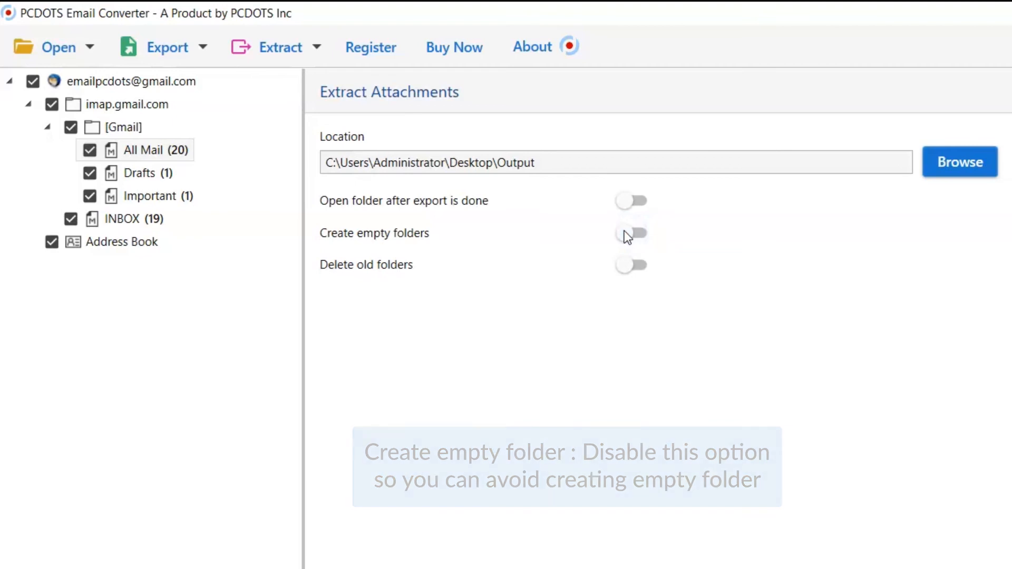
pyautogui.moveTo(630, 235)
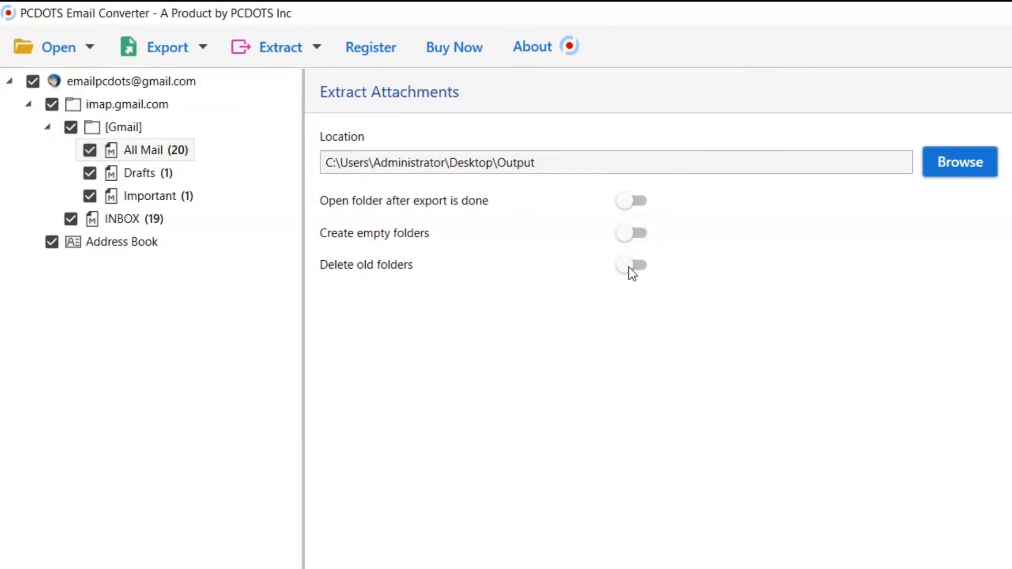
pyautogui.moveTo(632, 265)
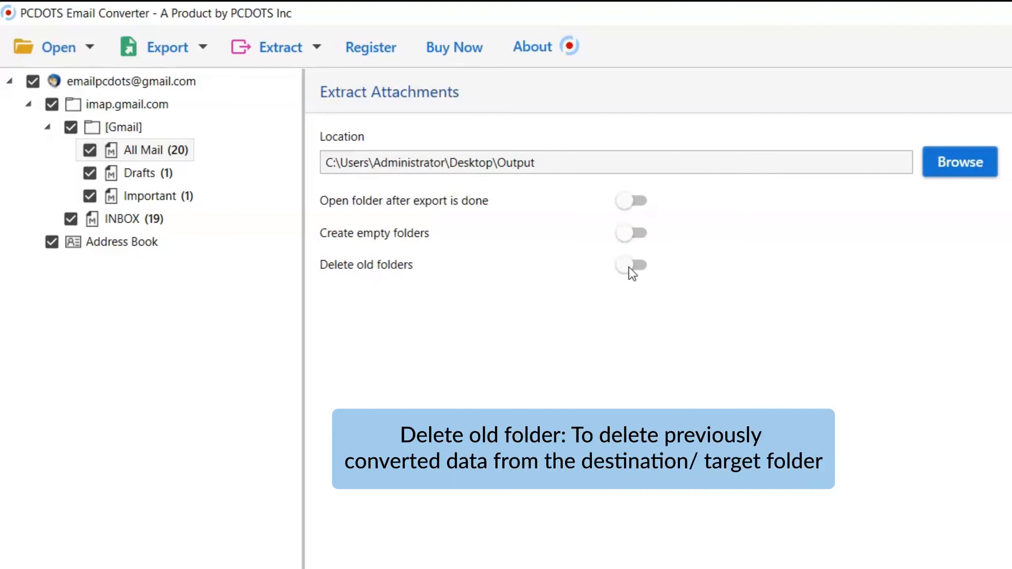
pyautogui.click(631, 265)
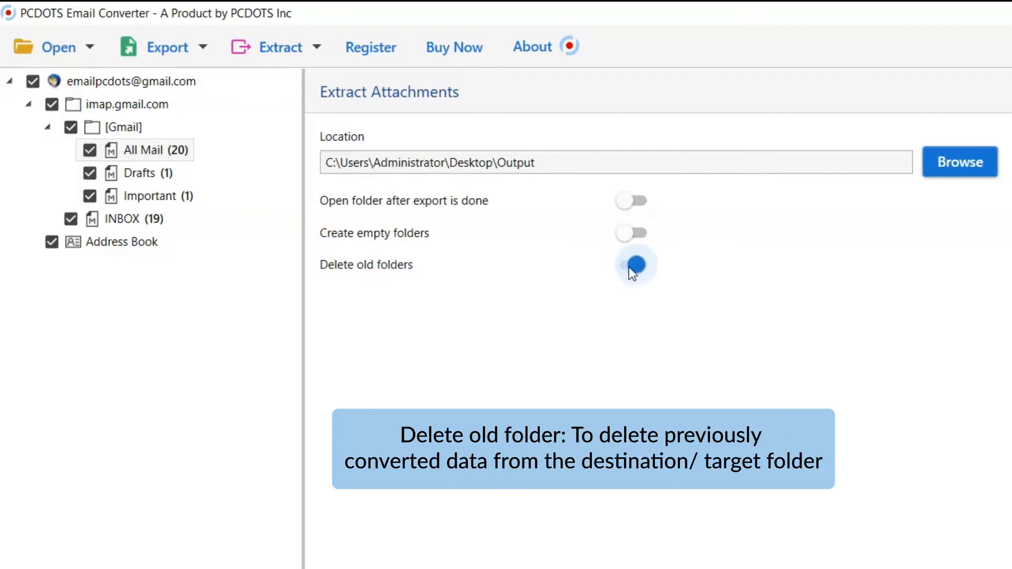
pyautogui.click(634, 265)
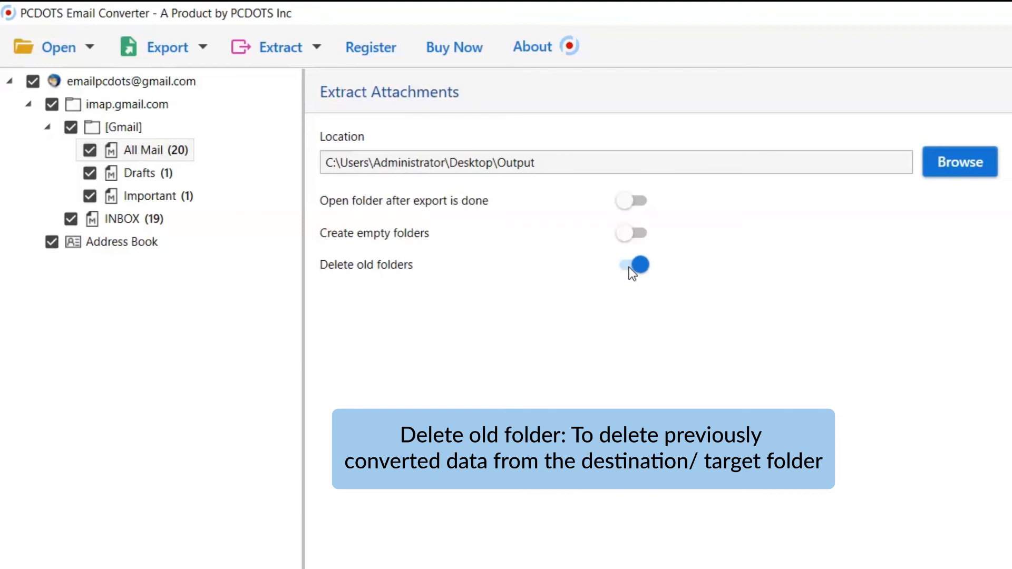
pyautogui.click(630, 265)
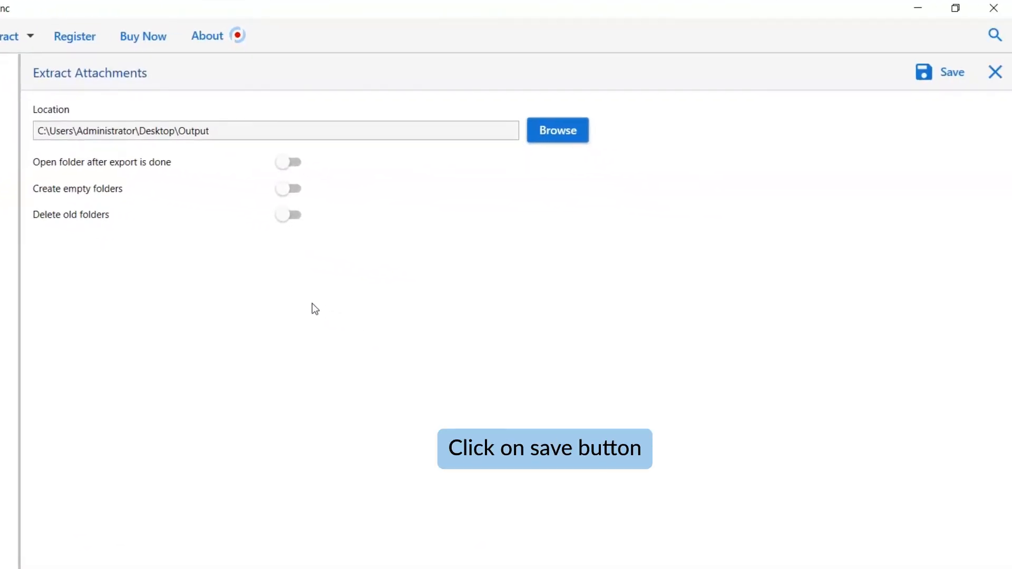
pyautogui.moveTo(352, 301)
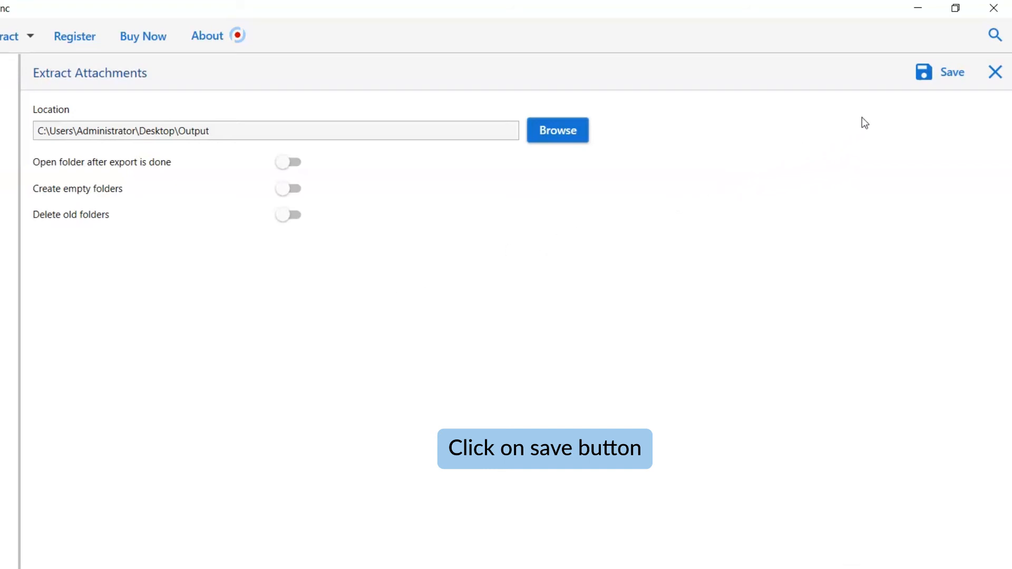
pyautogui.moveTo(947, 77)
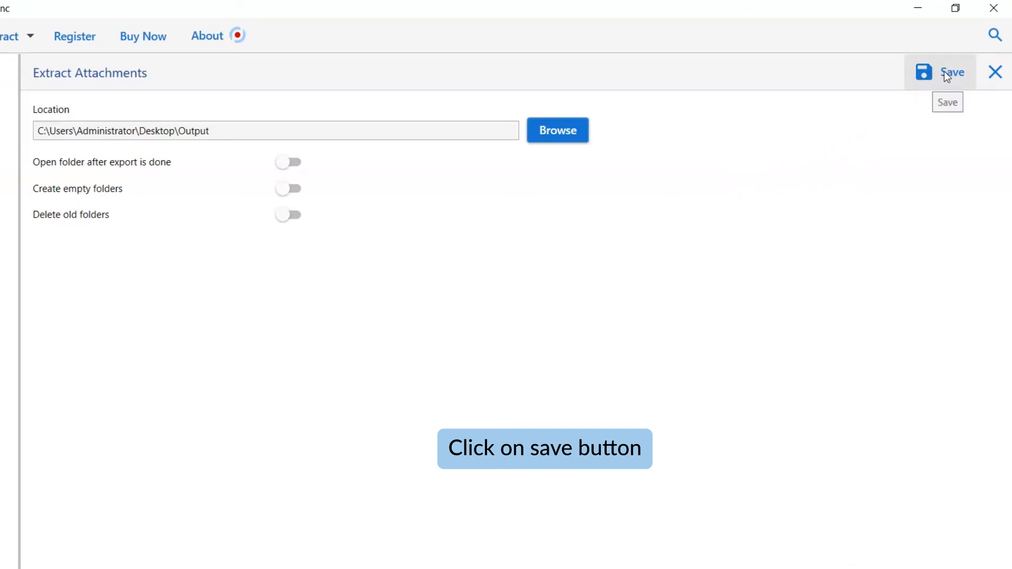
# Run the attachment extraction, accept the demo-limit notice and show the Output folder
pyautogui.click(947, 72)
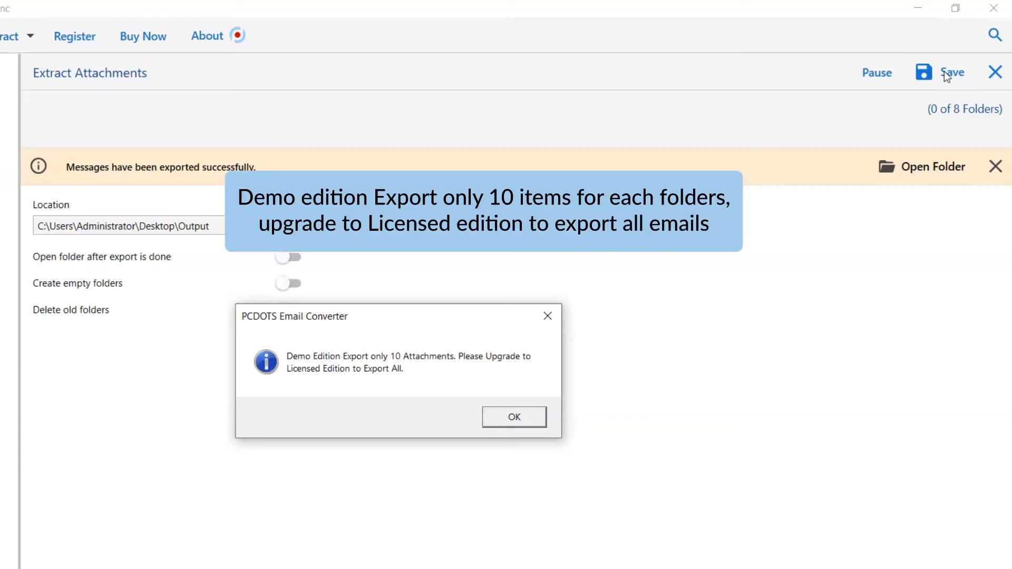
pyautogui.moveTo(635, 306)
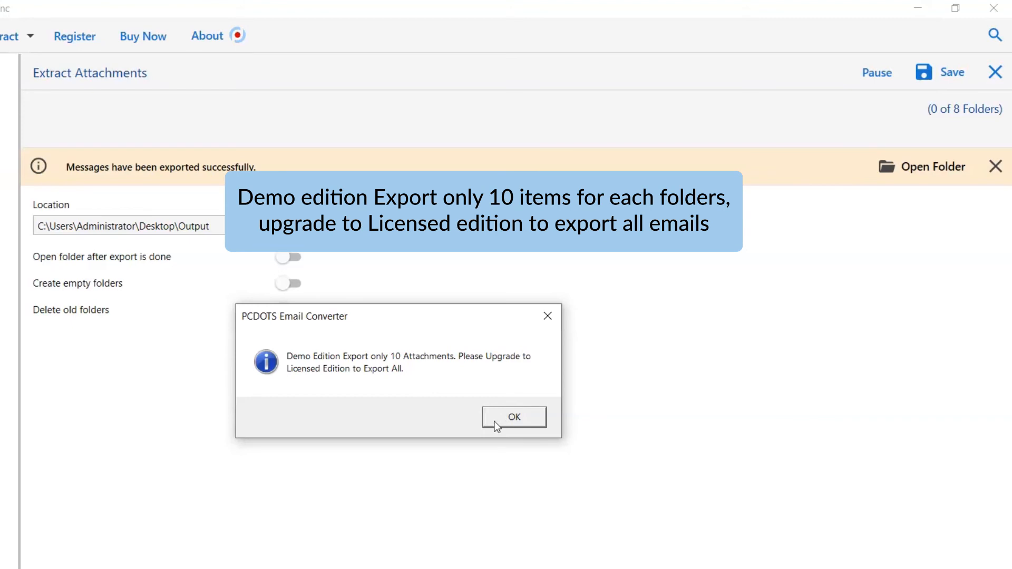
pyautogui.click(514, 418)
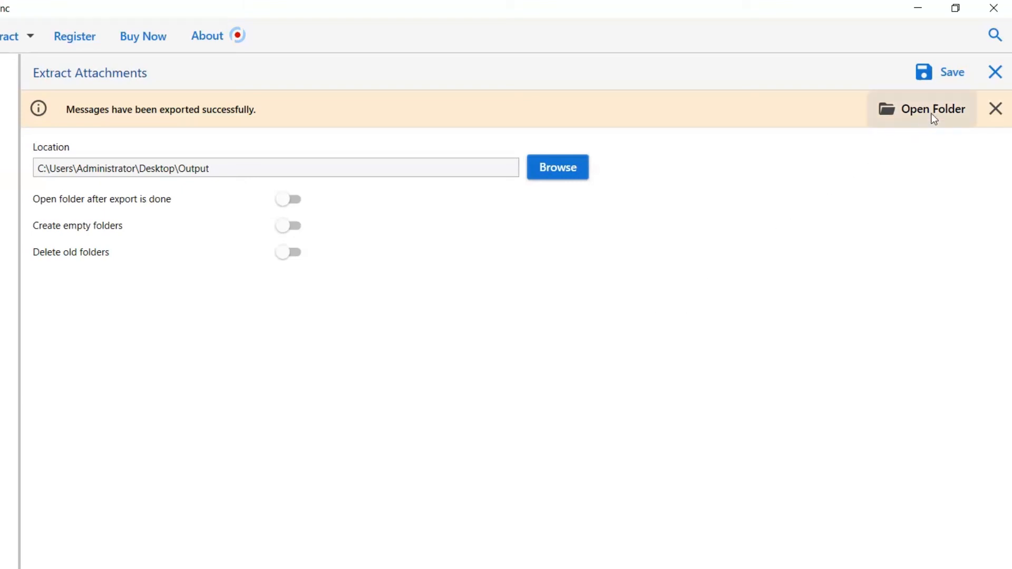
pyautogui.click(932, 109)
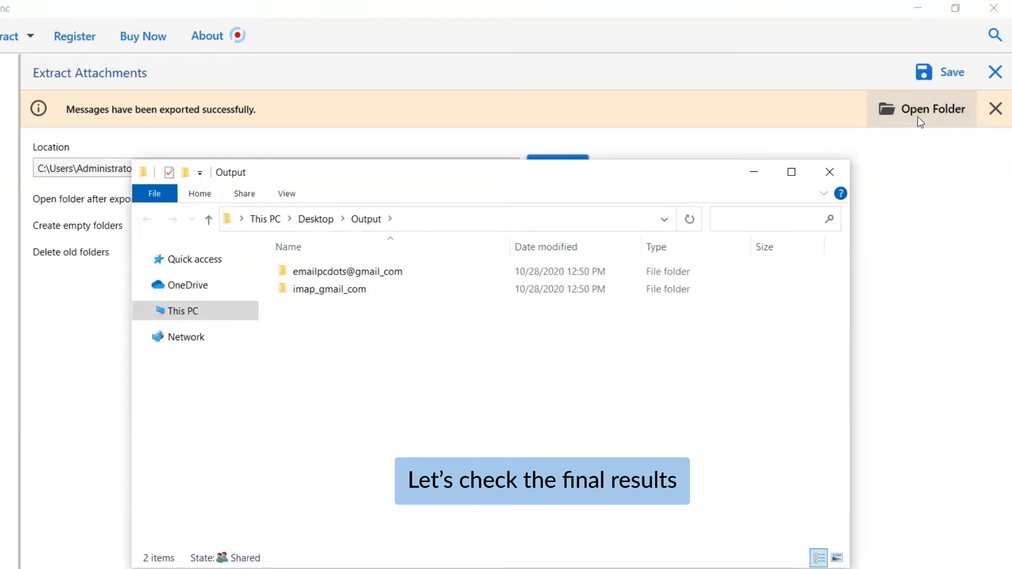
# Browse imap_gmail_com's INBOX, then [Gmail] > All Mail to see the extracted attachments
pyautogui.click(330, 289)
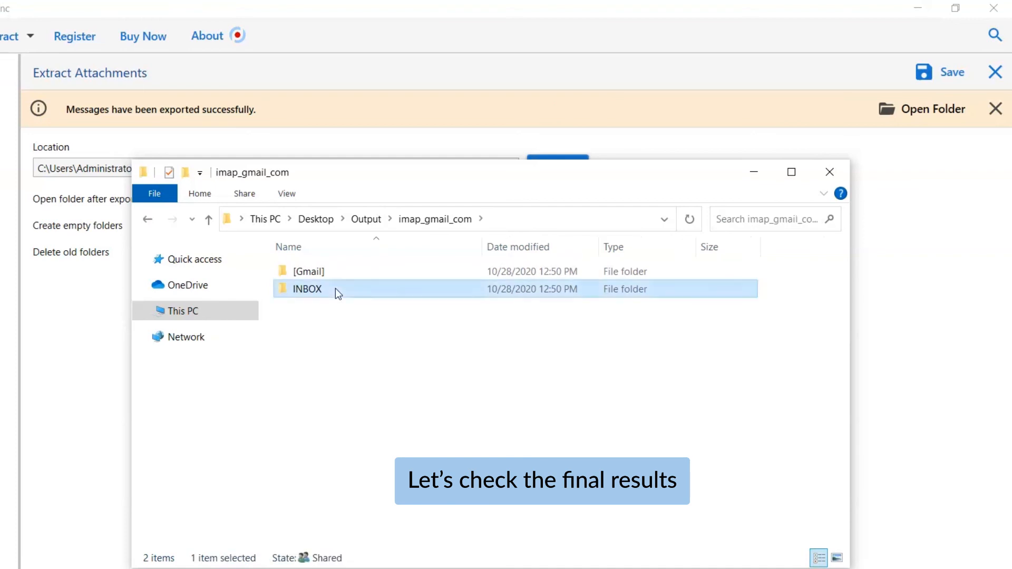
pyautogui.doubleClick(306, 289)
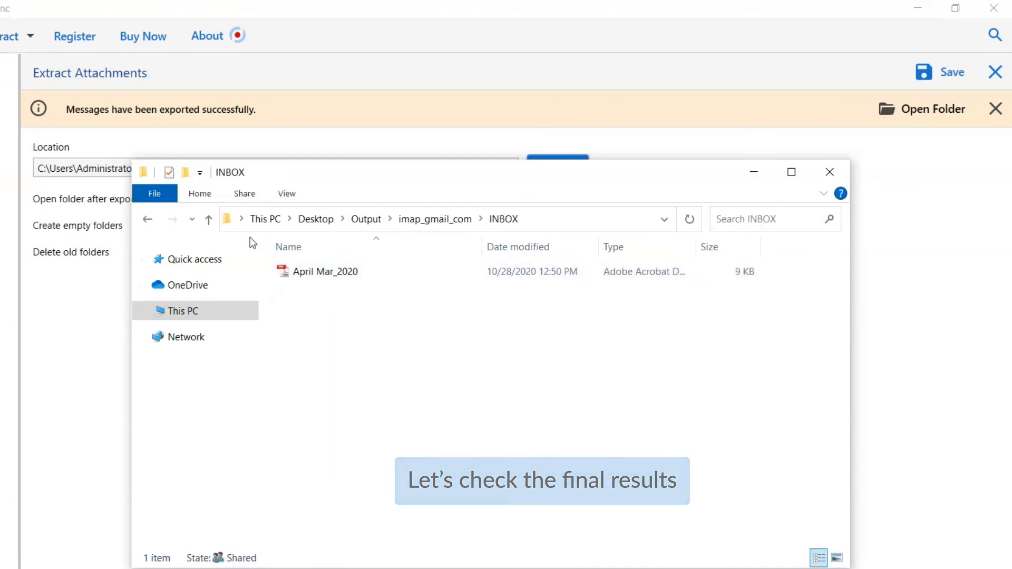
pyautogui.click(207, 219)
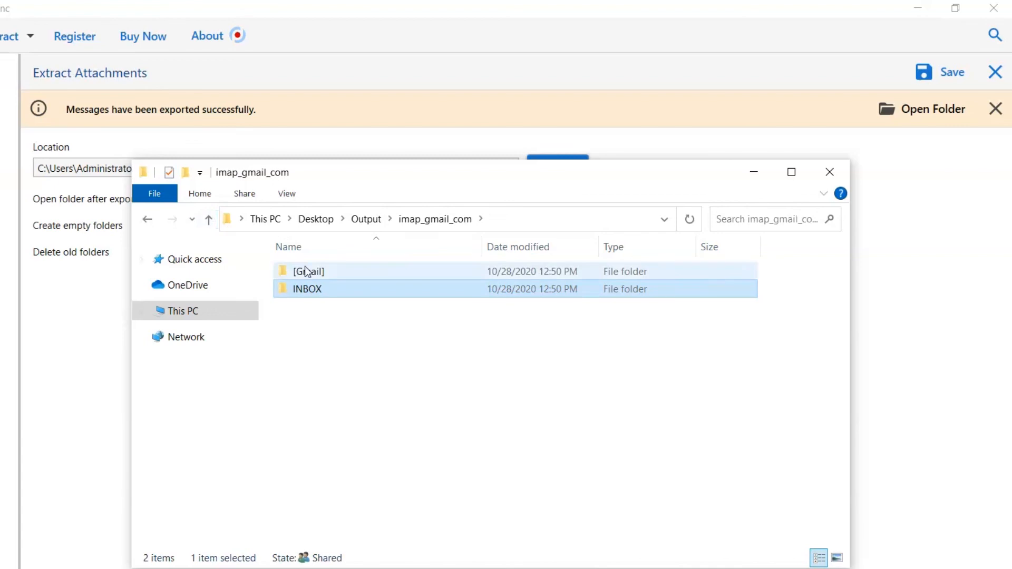
pyautogui.doubleClick(309, 271)
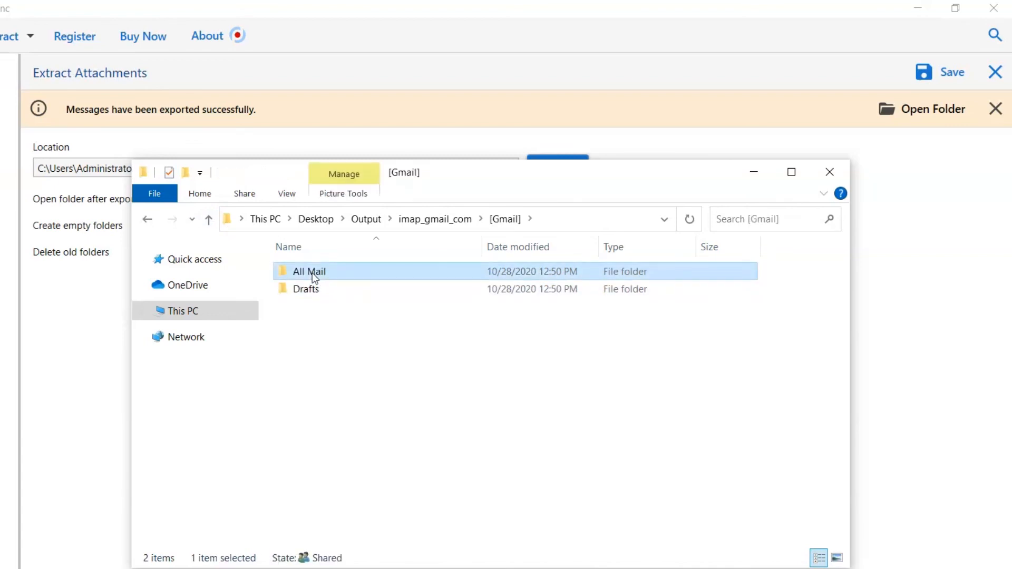
pyautogui.doubleClick(309, 271)
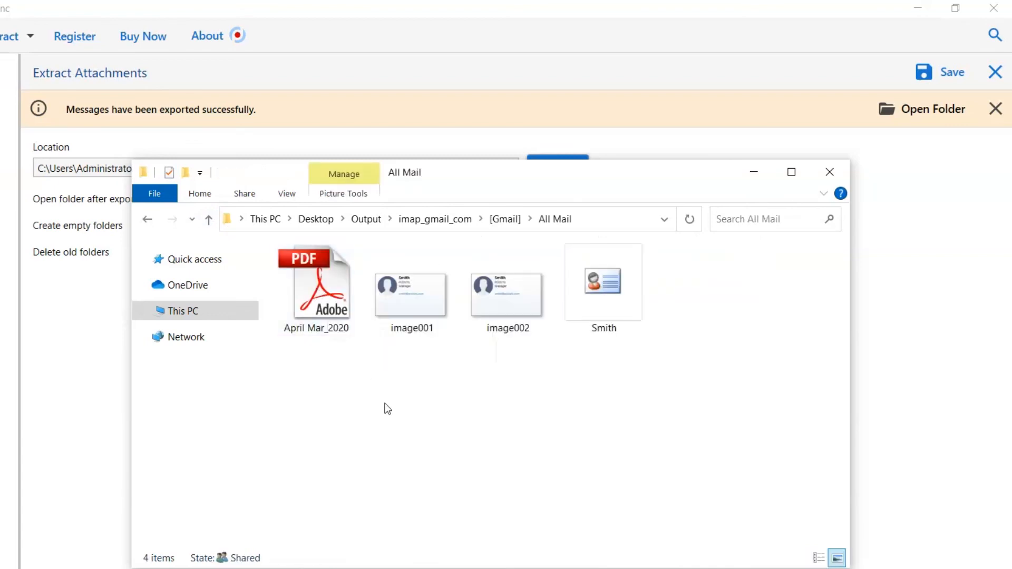